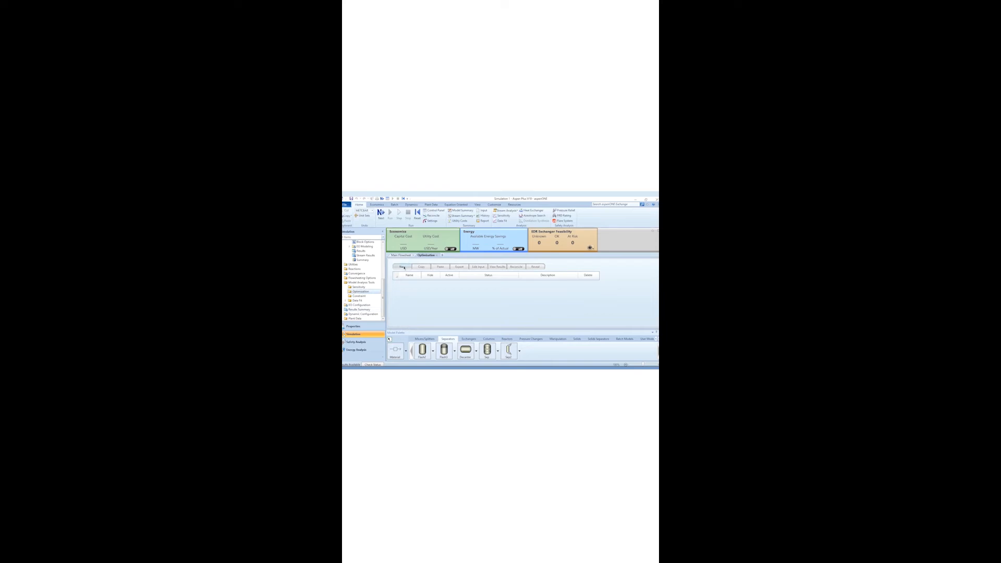
- Create optimization O-1 and add a defined variable named BENZENE
left_click(401, 267)
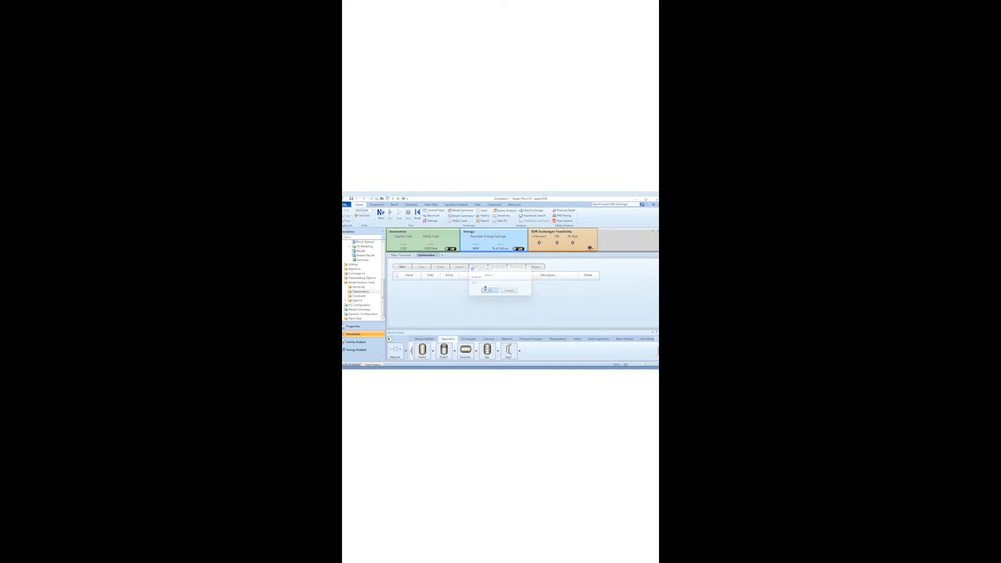
left_click(489, 290)
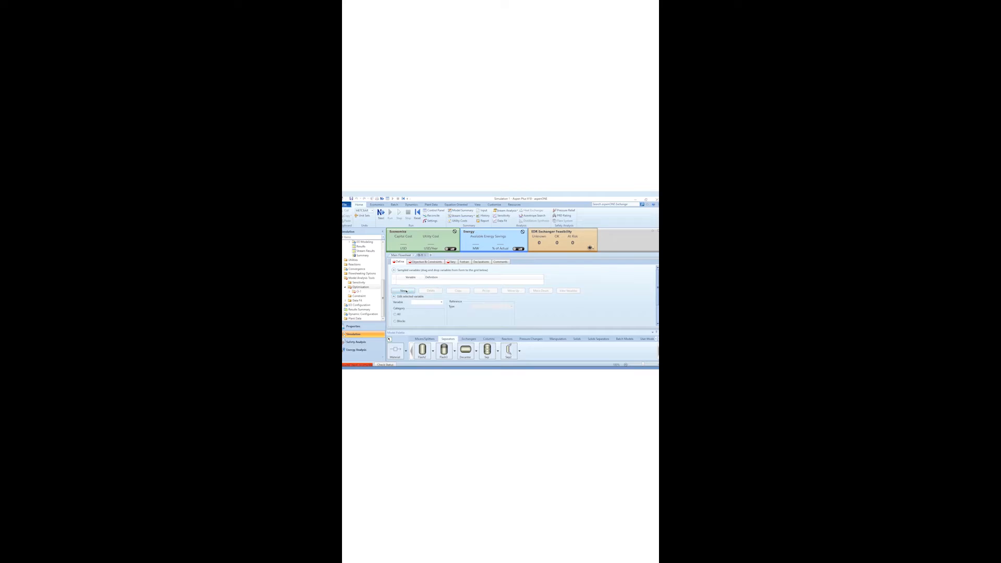
left_click(403, 291)
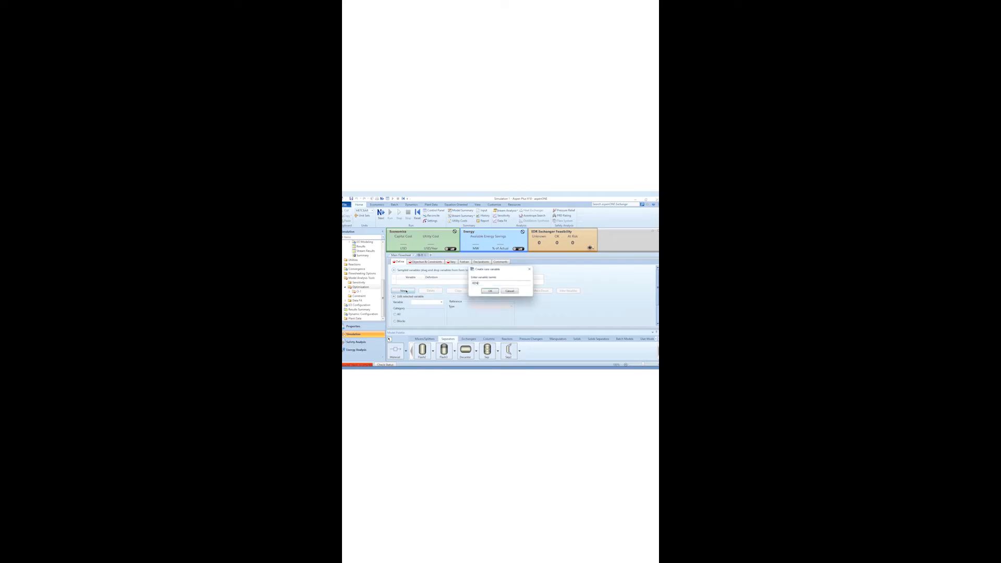
left_click(489, 291)
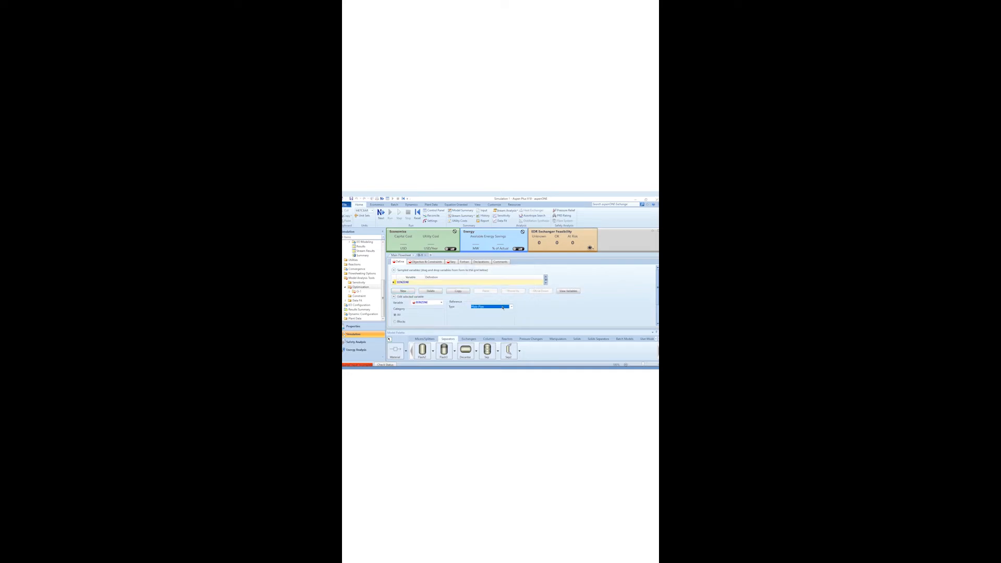
- Make BENZENE a Mole-Frac variable and set the O-1 objective to Maximize
left_click(511, 313)
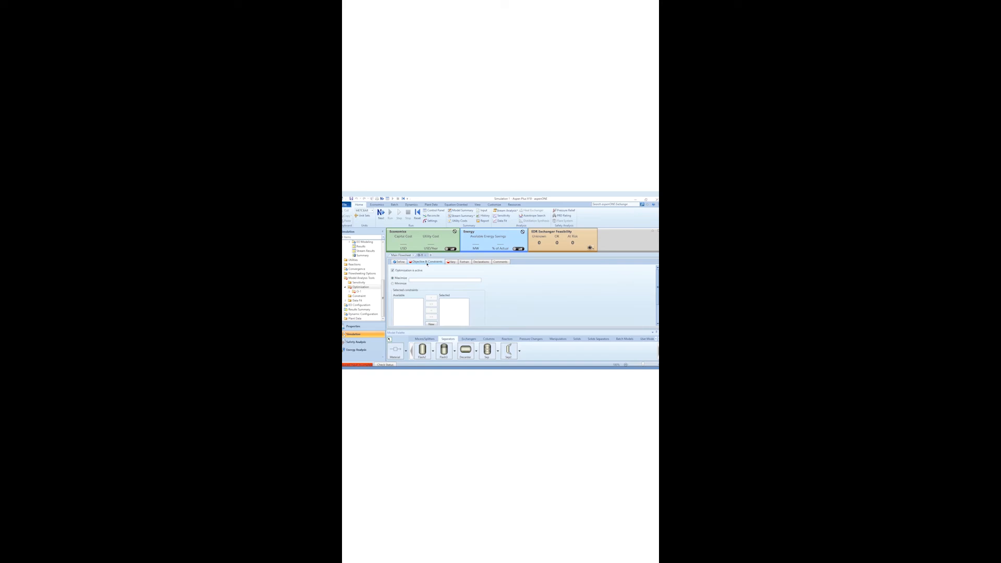
left_click(393, 283)
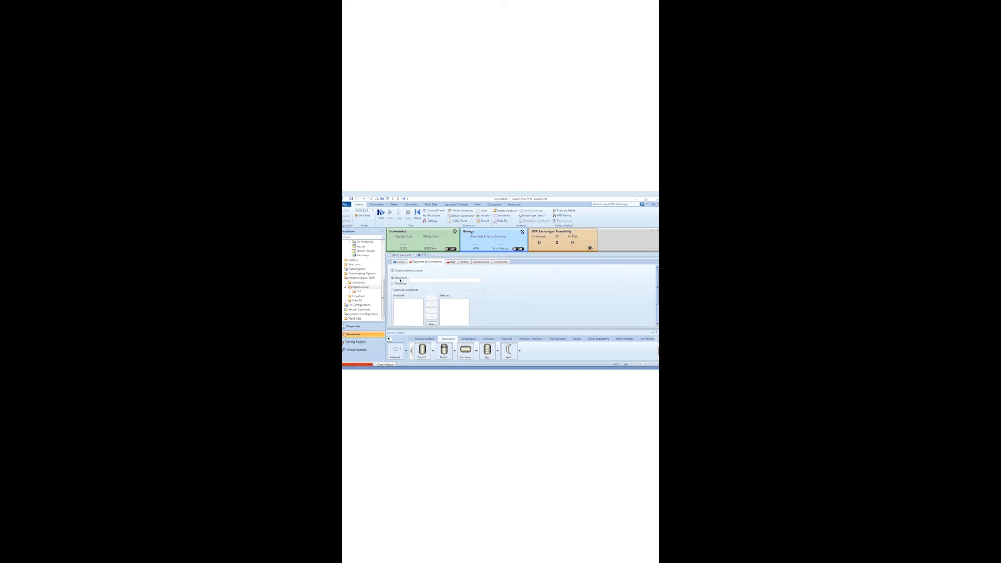